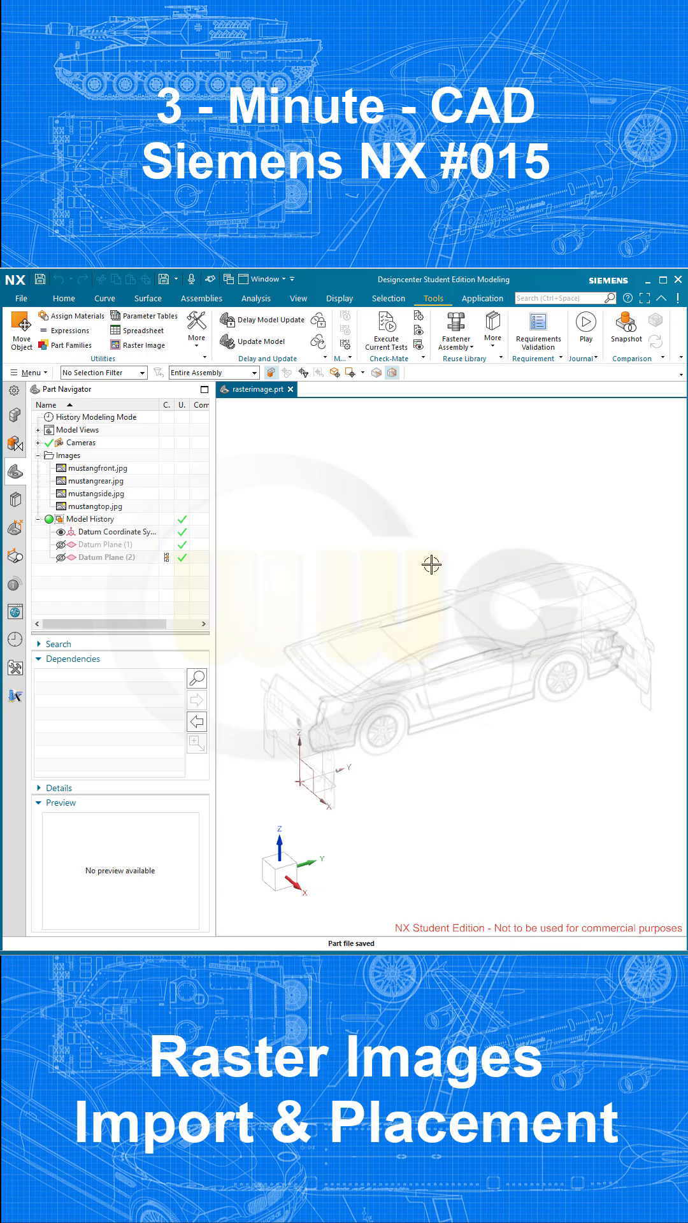
Bring up part model10.prt, which shows only the Datum Coordinate System
left_click_drag(431, 564, 456, 566)
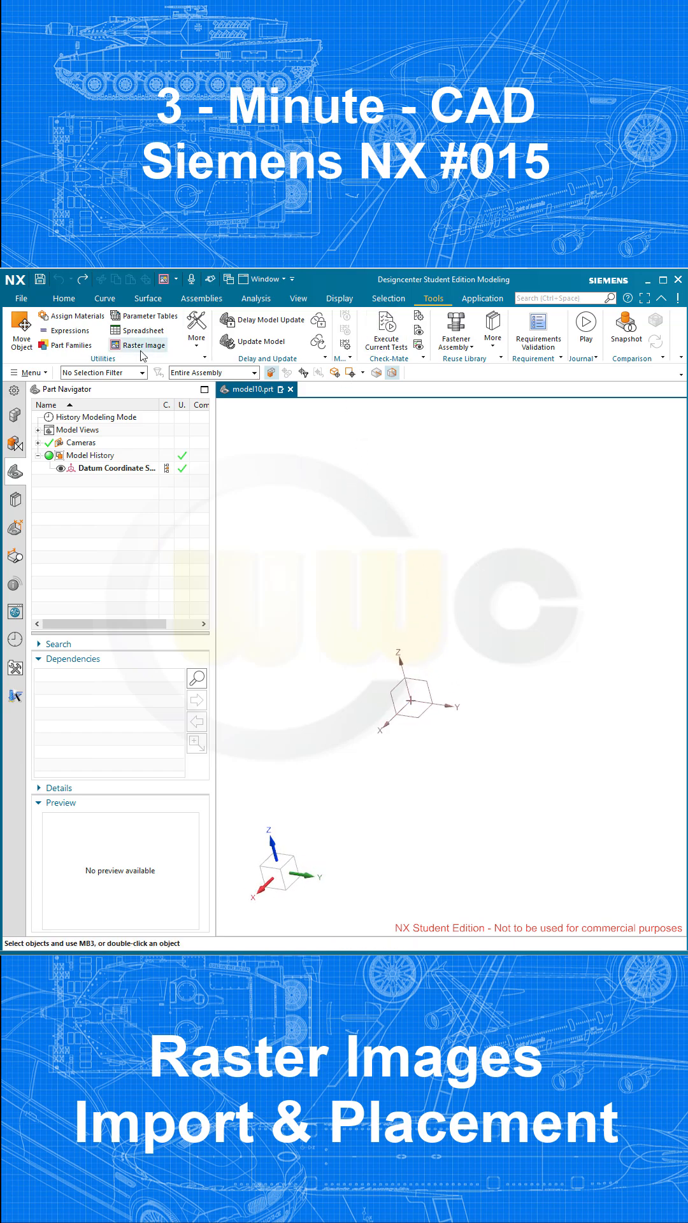
Place mustangside.jpg as a raster image on the YZ plane, 180° rotation, 65% translucent
left_click(144, 345)
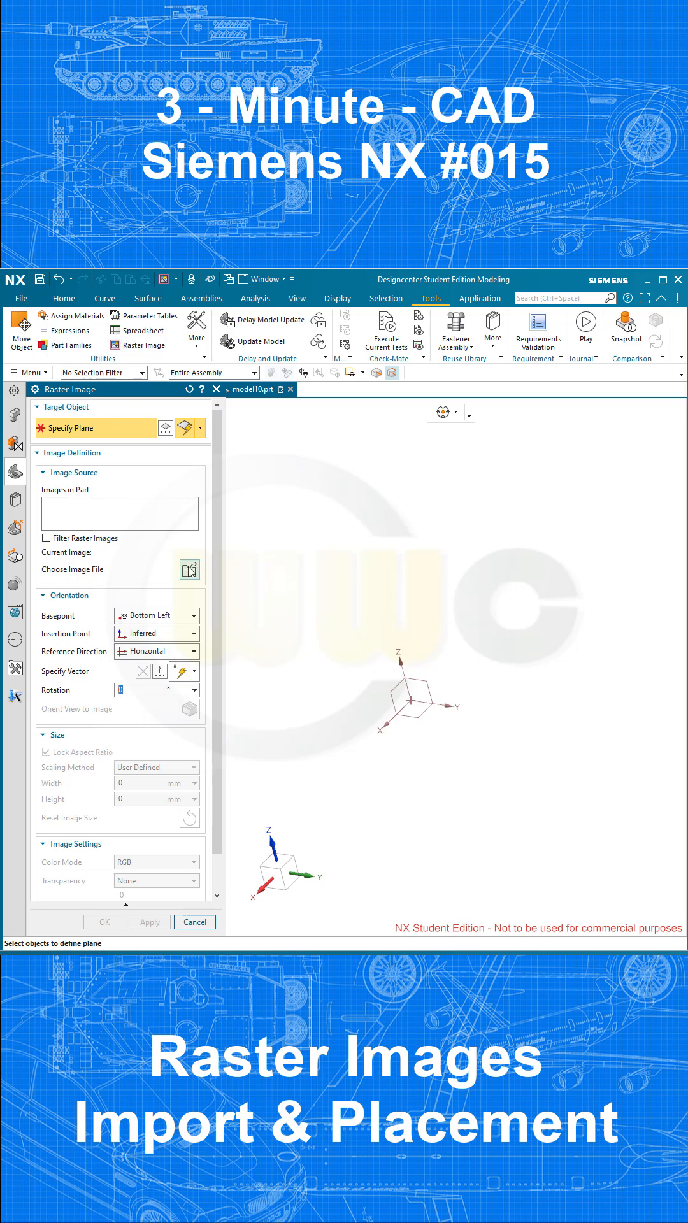
left_click(188, 570)
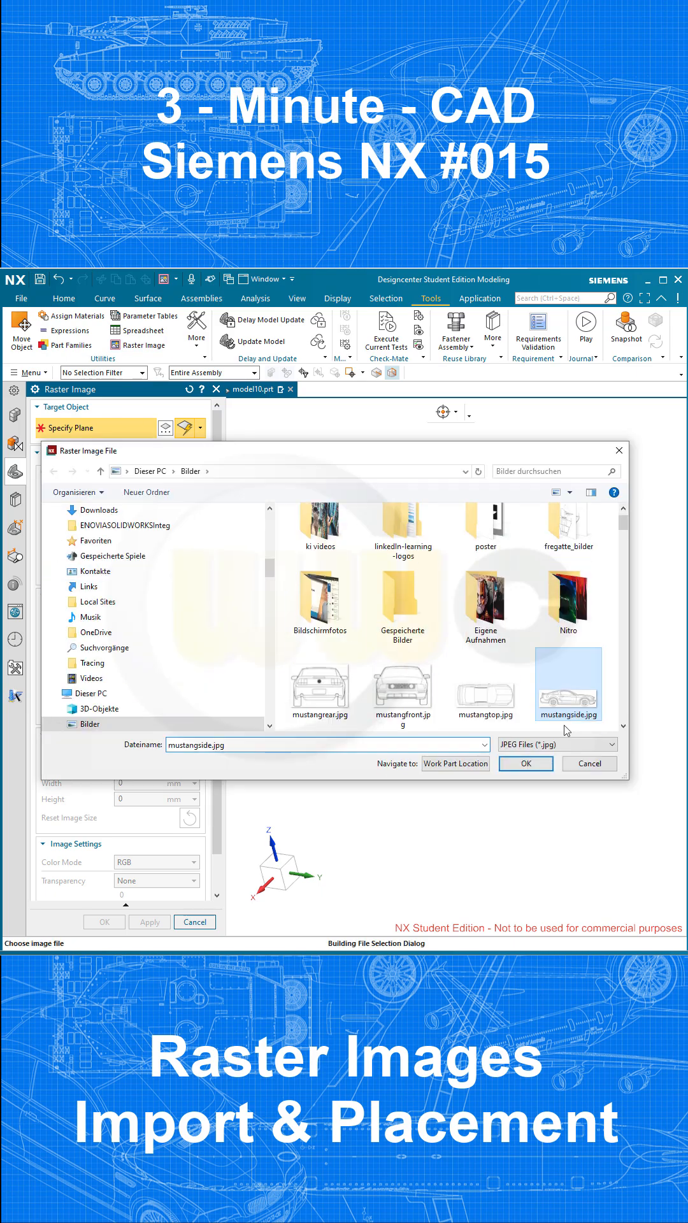
left_click(525, 763)
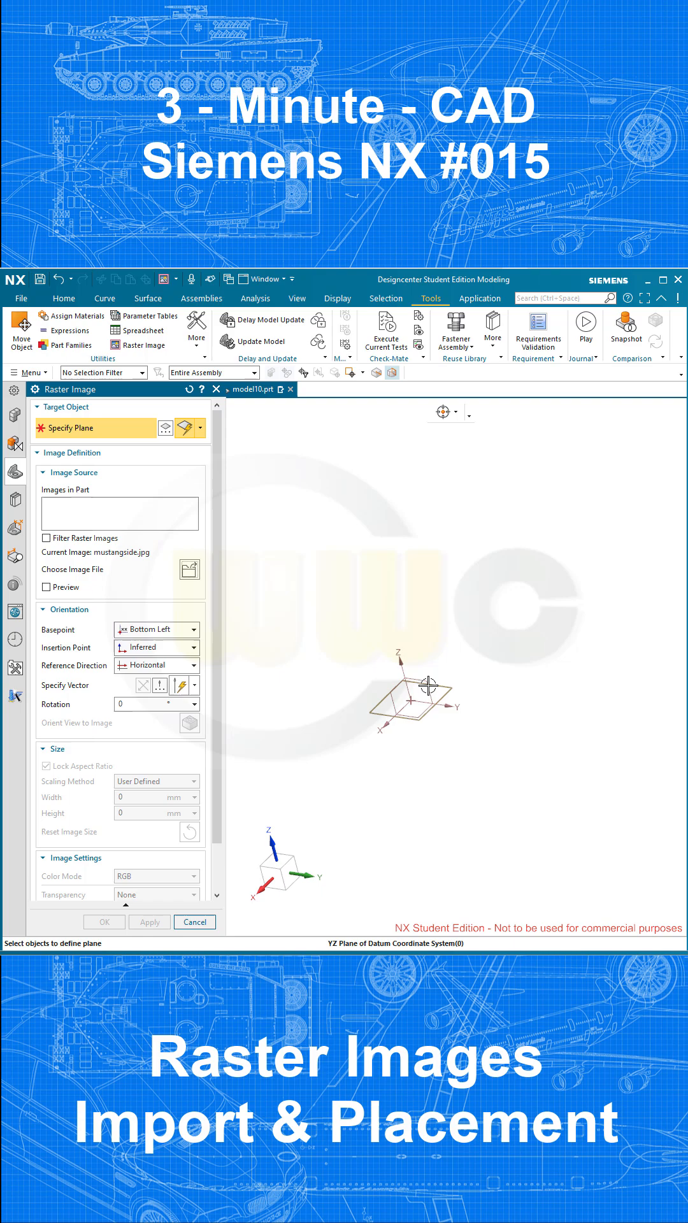
left_click(418, 700)
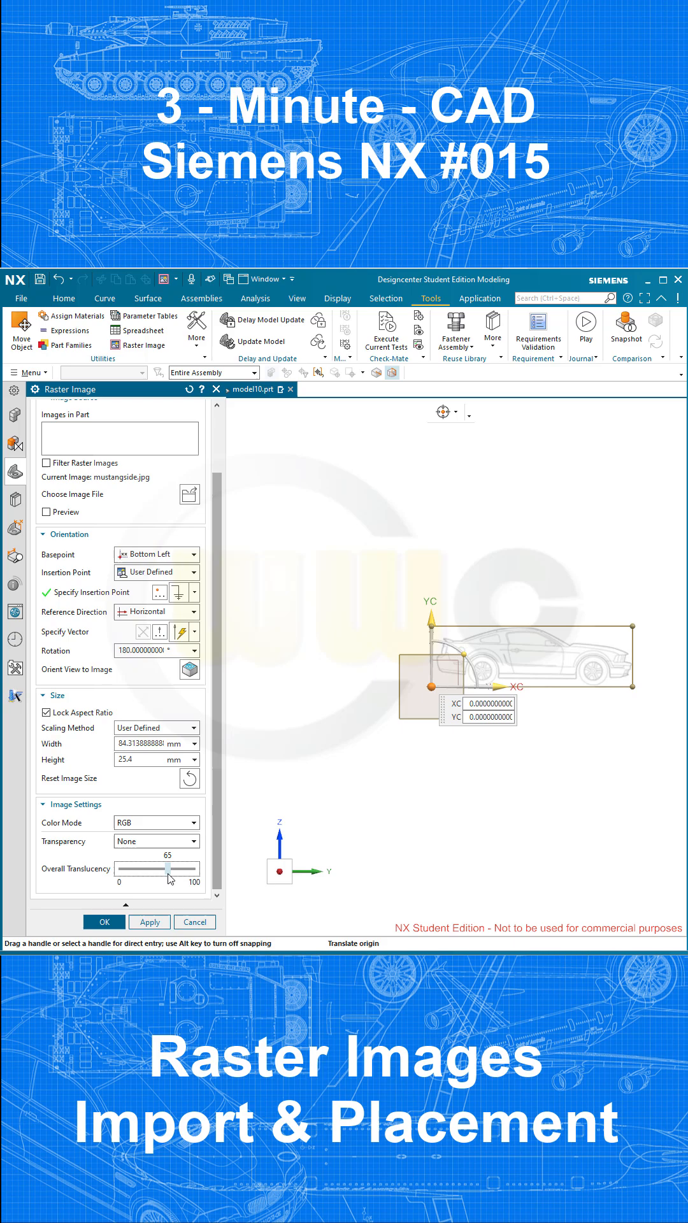
left_click_drag(164, 869, 172, 869)
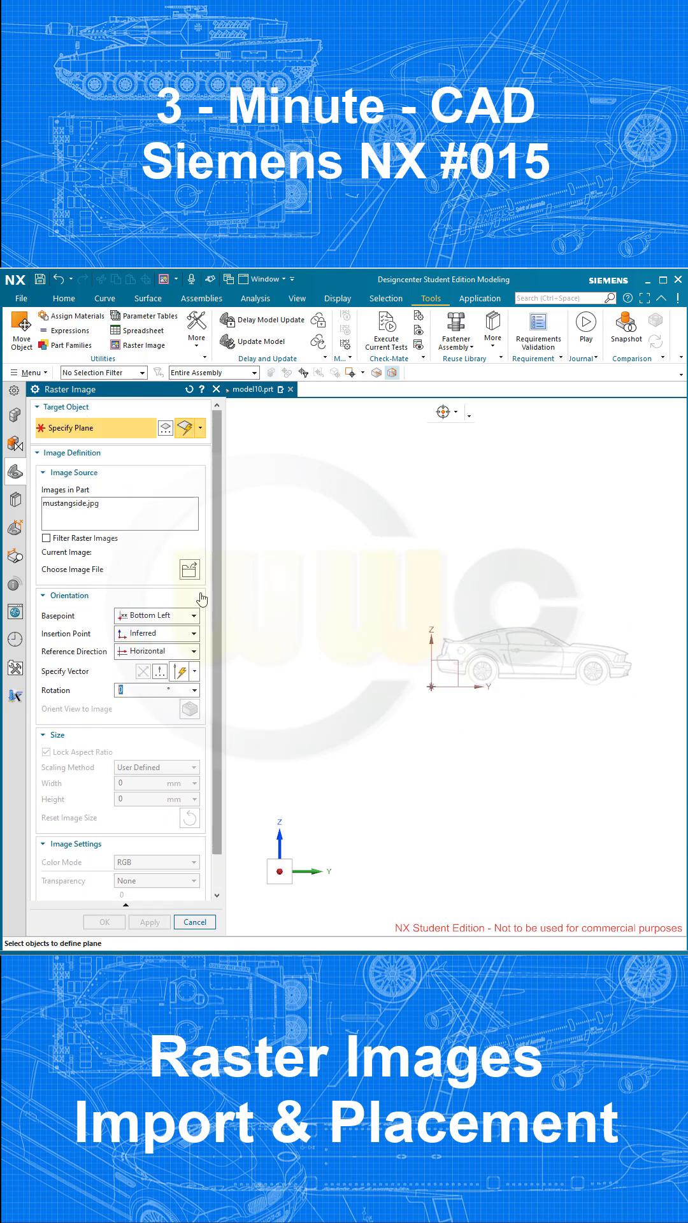
Add mustangrear.jpg on the XZ plane, rotated 90°, bottom-centre anchored, about 46% translucent
left_click(190, 569)
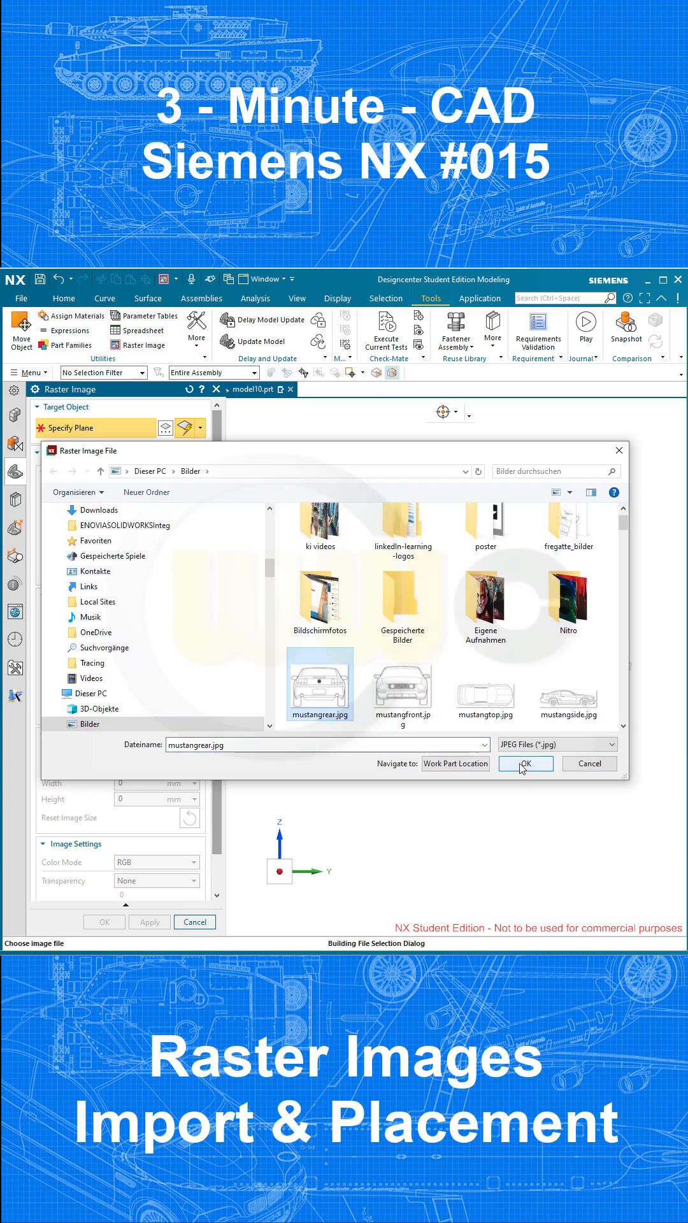
left_click(525, 764)
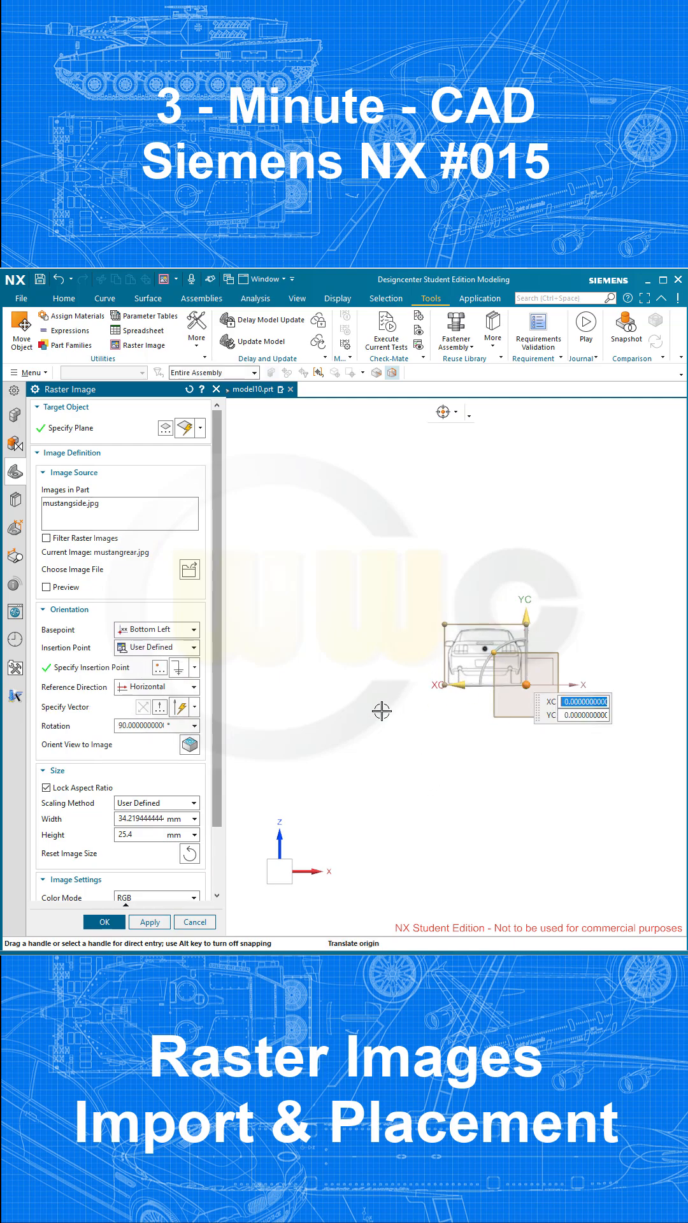
left_click(156, 647)
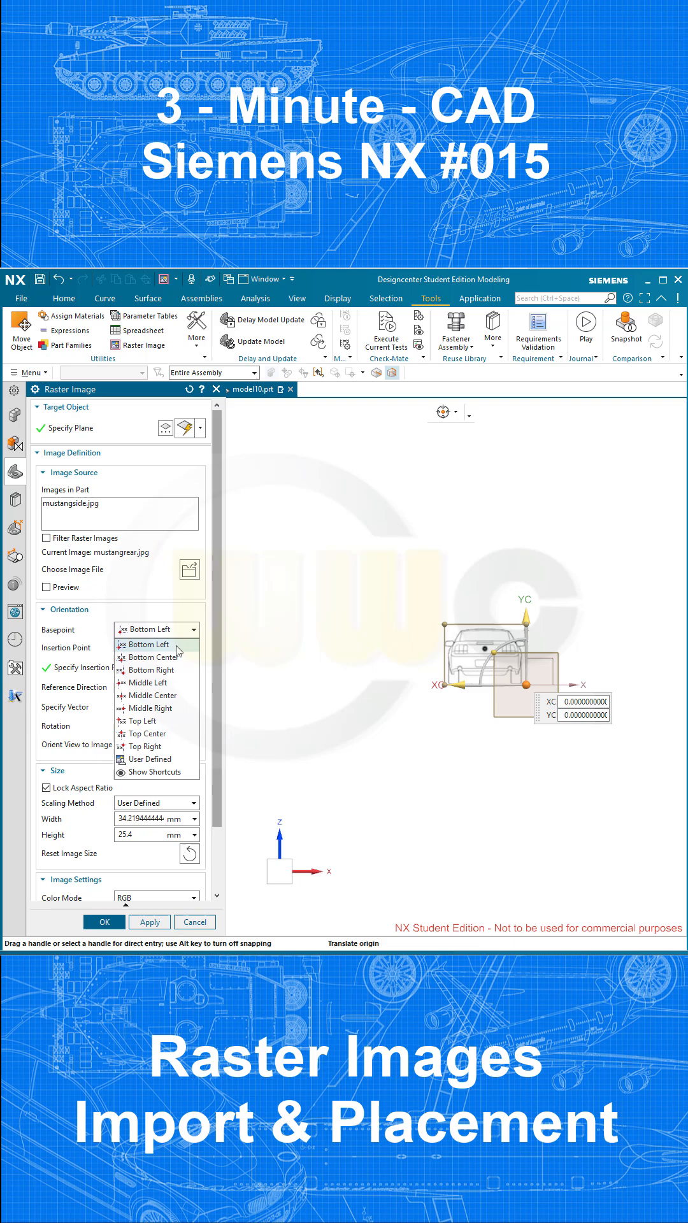
left_click(151, 657)
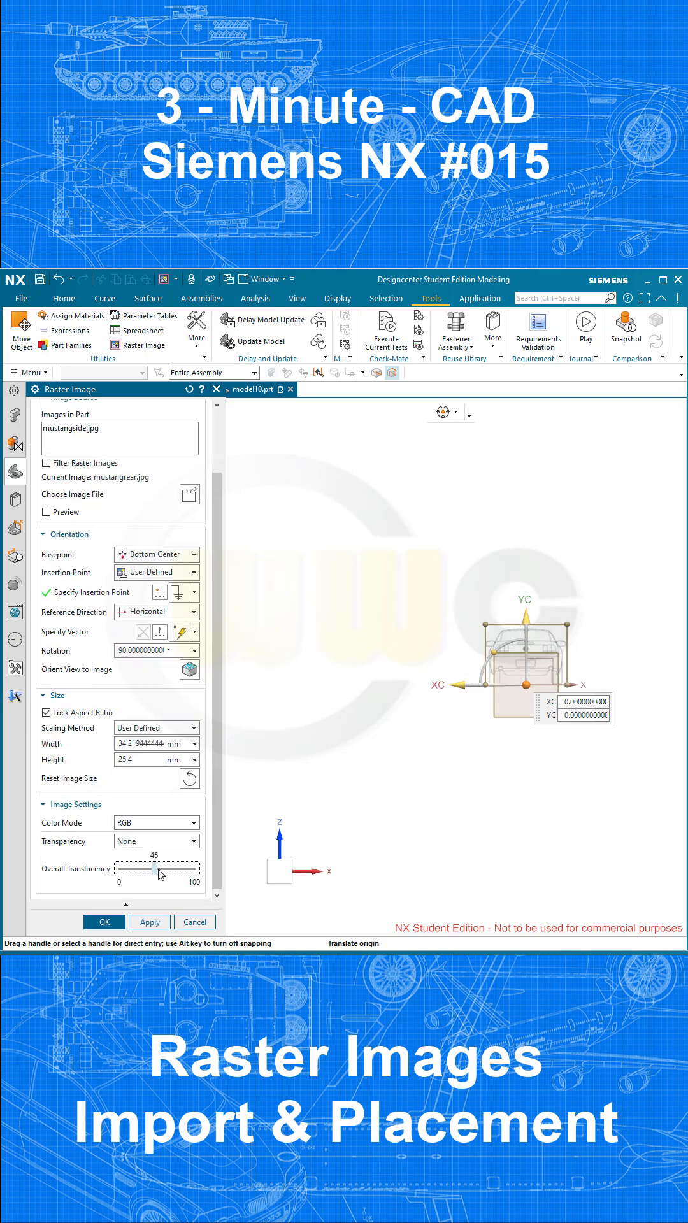
left_click_drag(146, 868, 172, 869)
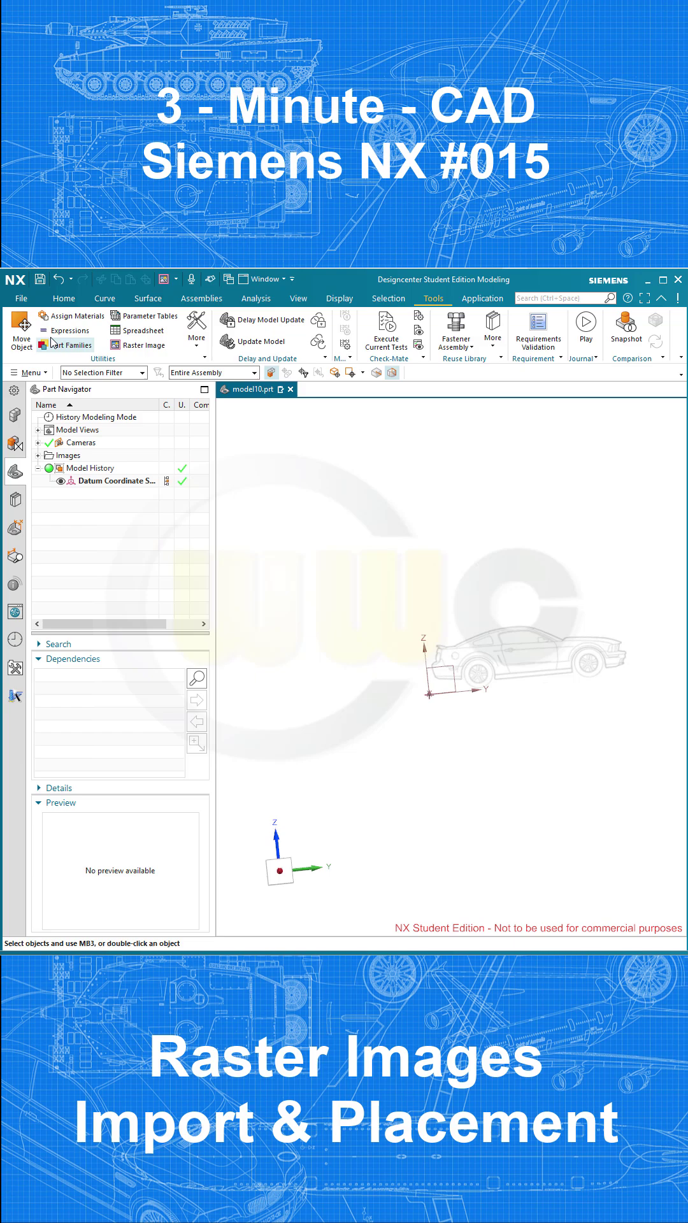
Create an offset datum plane based on a datum CSYS coordinate plane
left_click(63, 298)
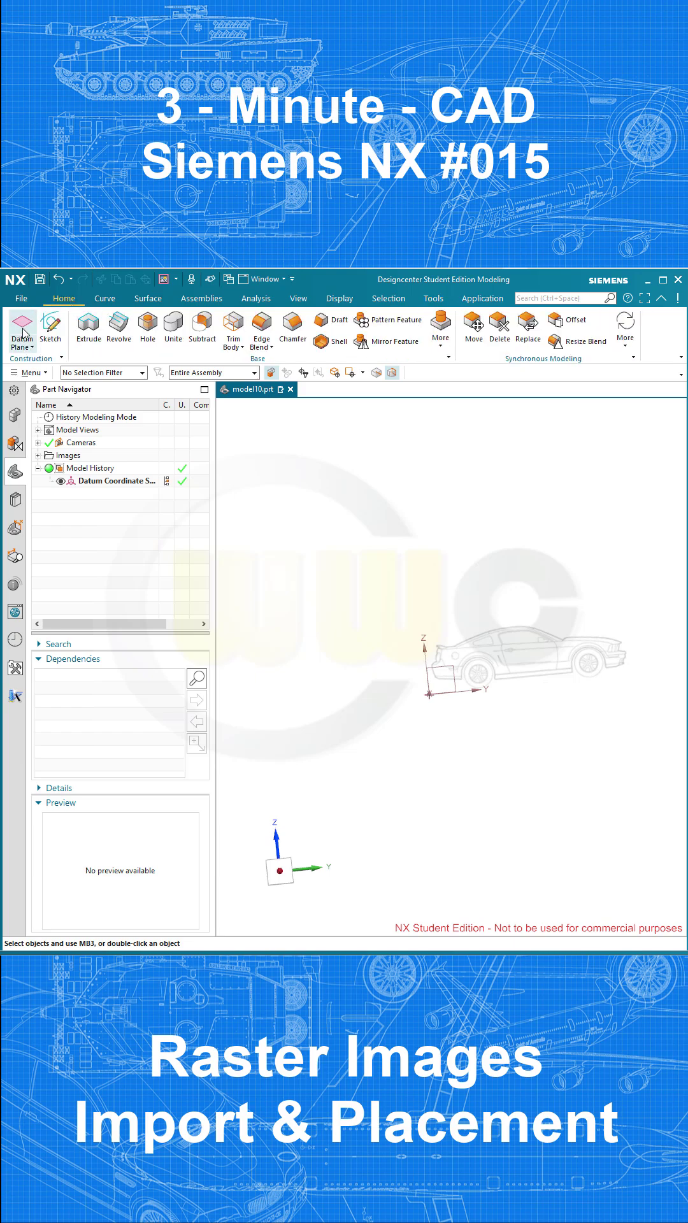
left_click(21, 323)
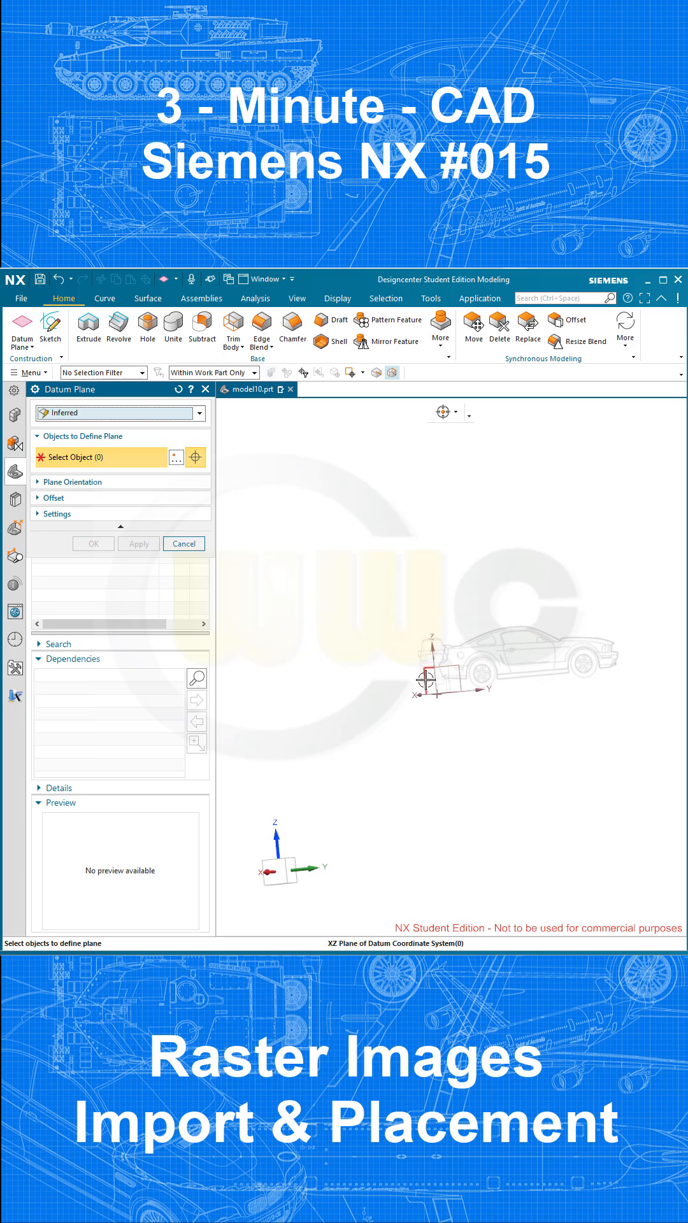
left_click(425, 680)
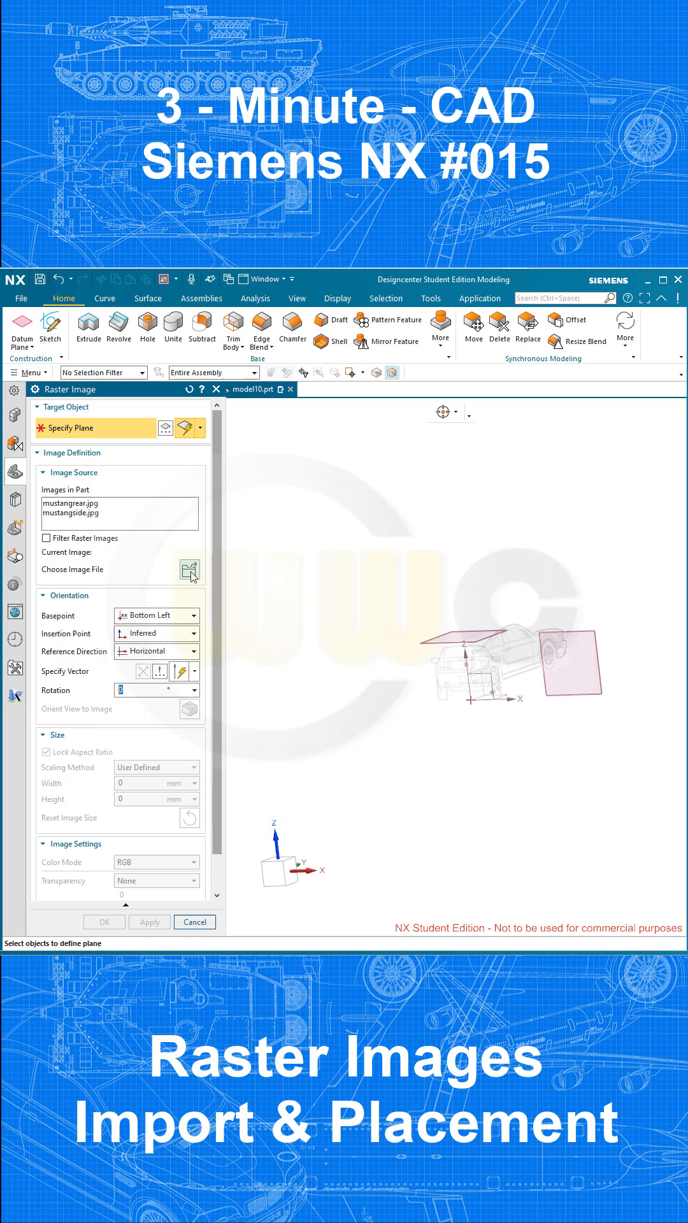
Choose mustangtop.jpg as the next raster image file
left_click(189, 570)
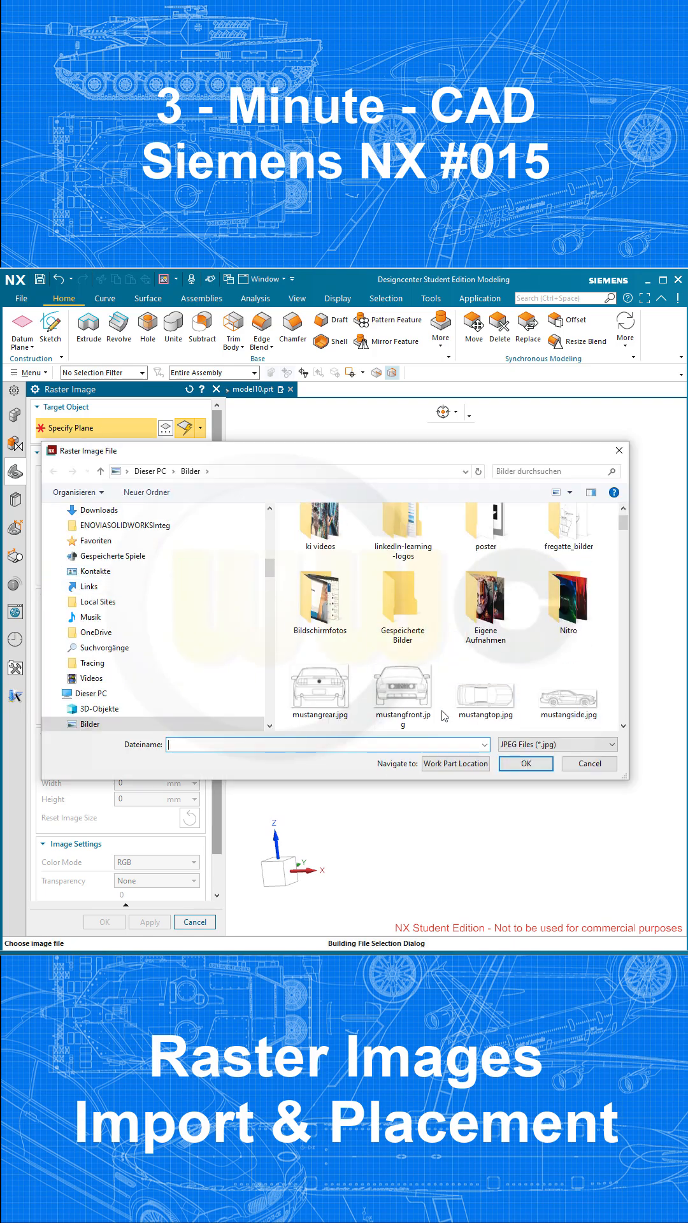
left_click(486, 686)
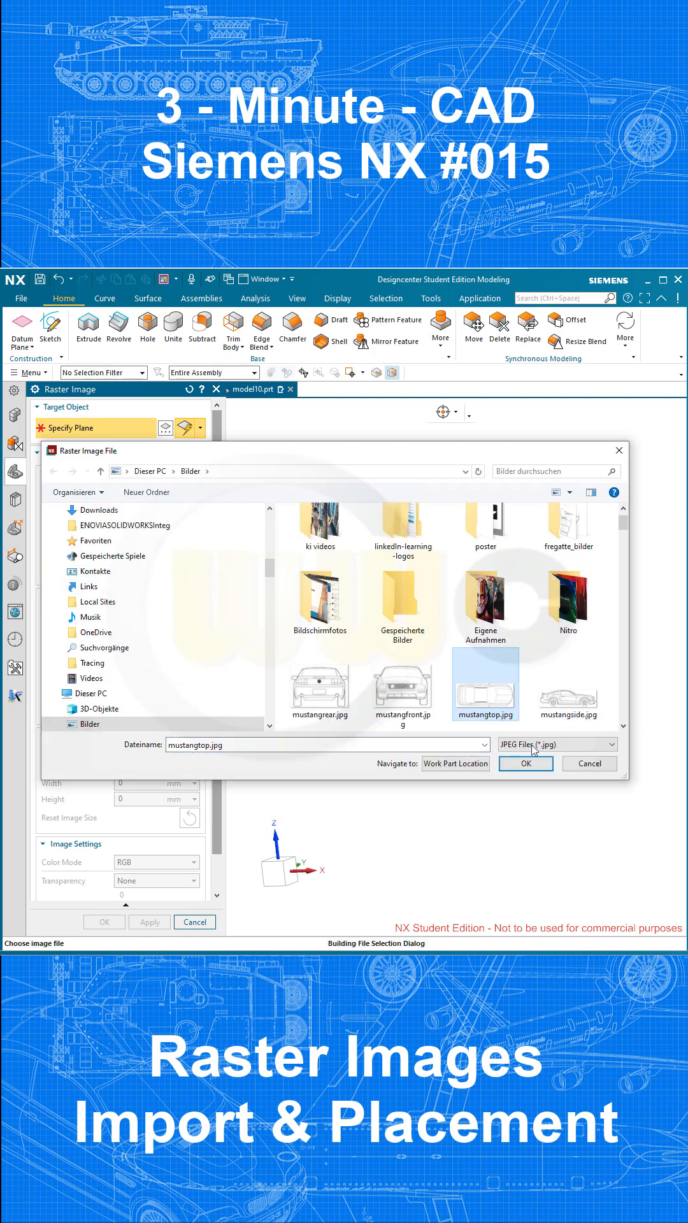
left_click(526, 764)
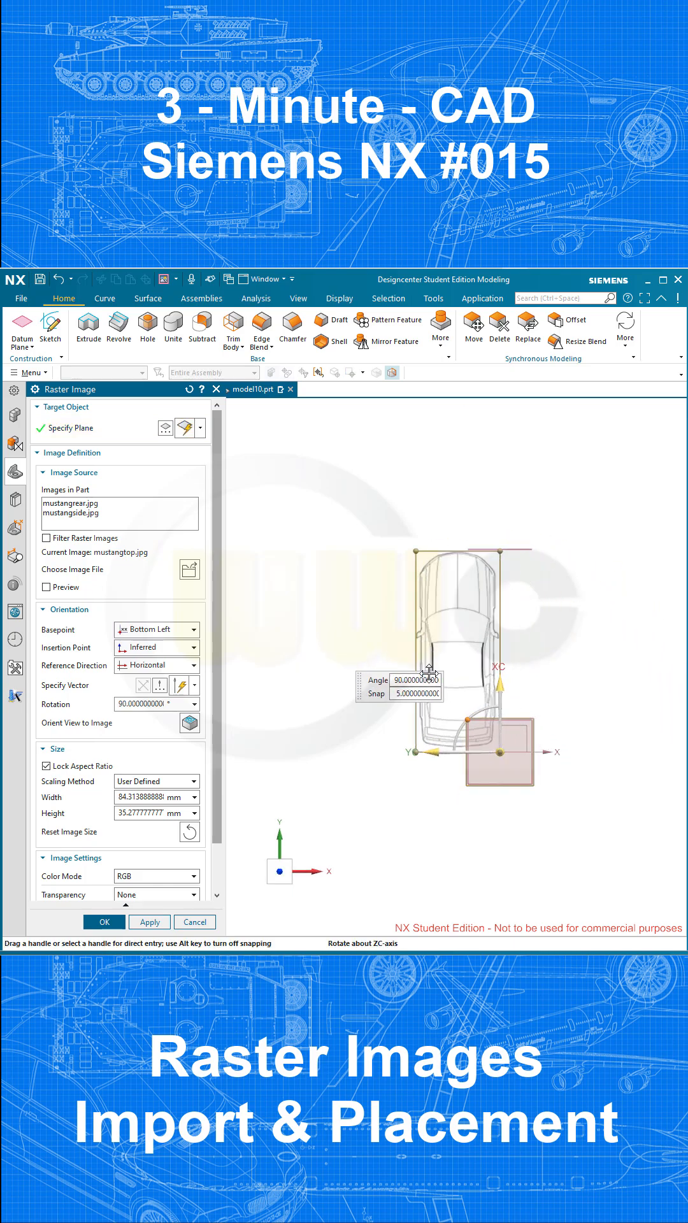
Rotate the top image 90°, anchor it middle-left, and make it translucent
left_click(156, 648)
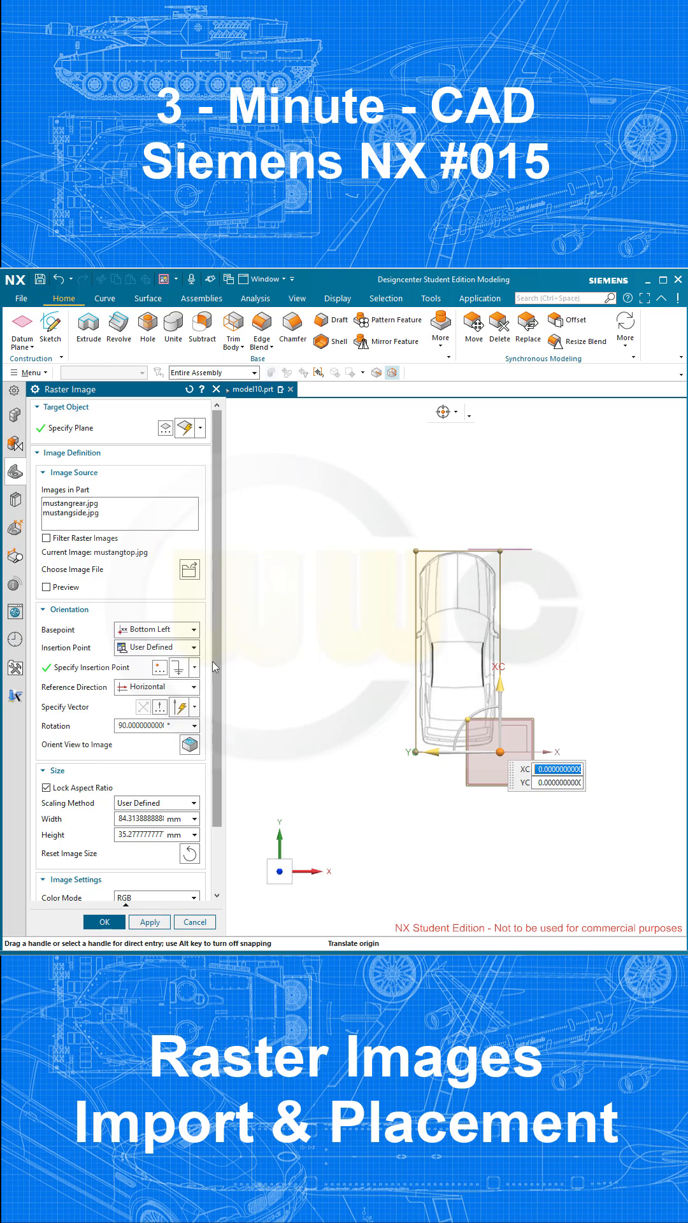
left_click(155, 630)
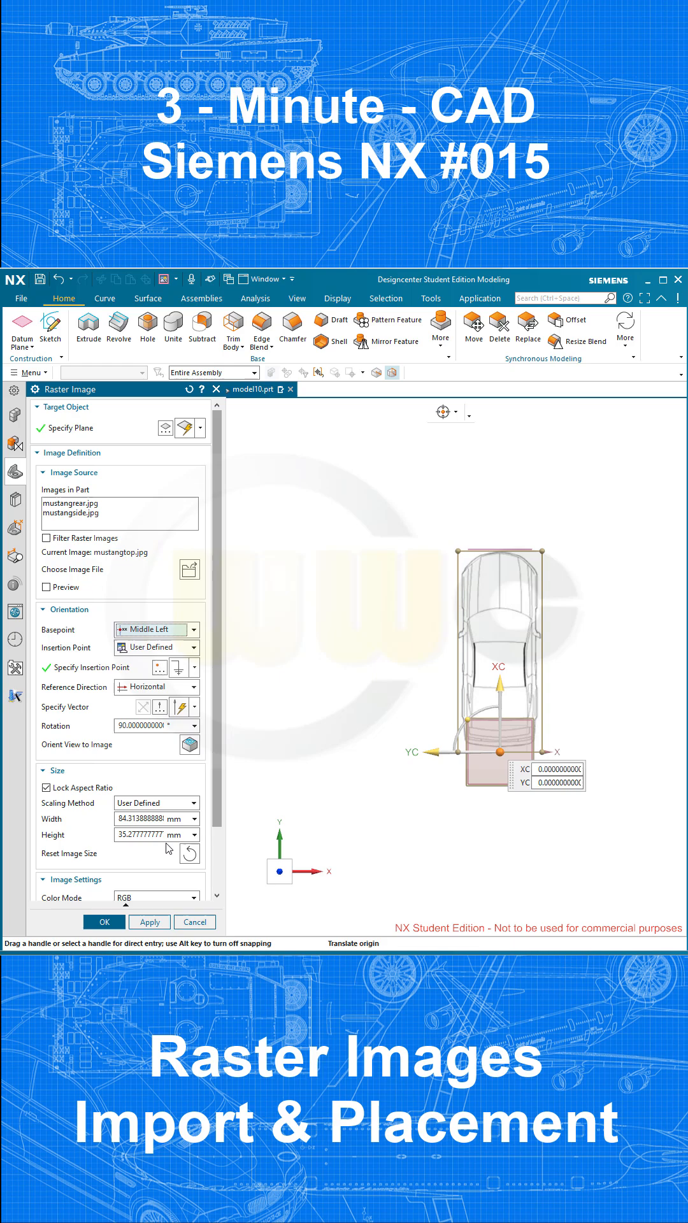
scroll("down", 3)
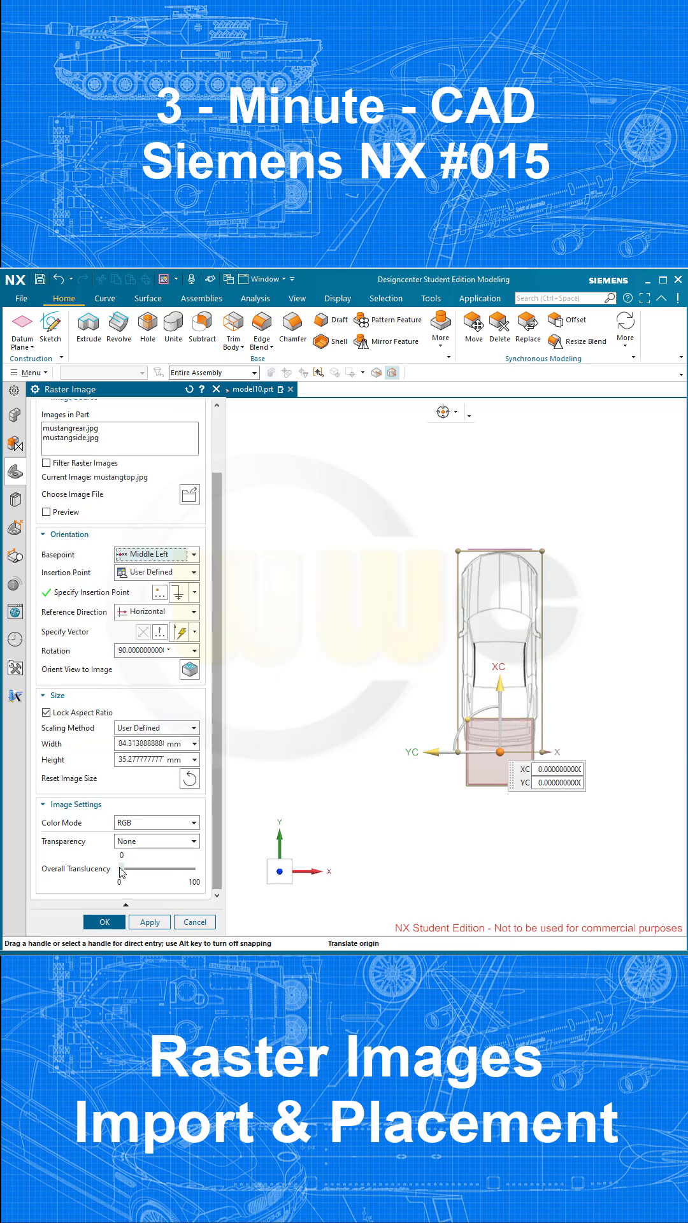
left_click_drag(123, 868, 170, 869)
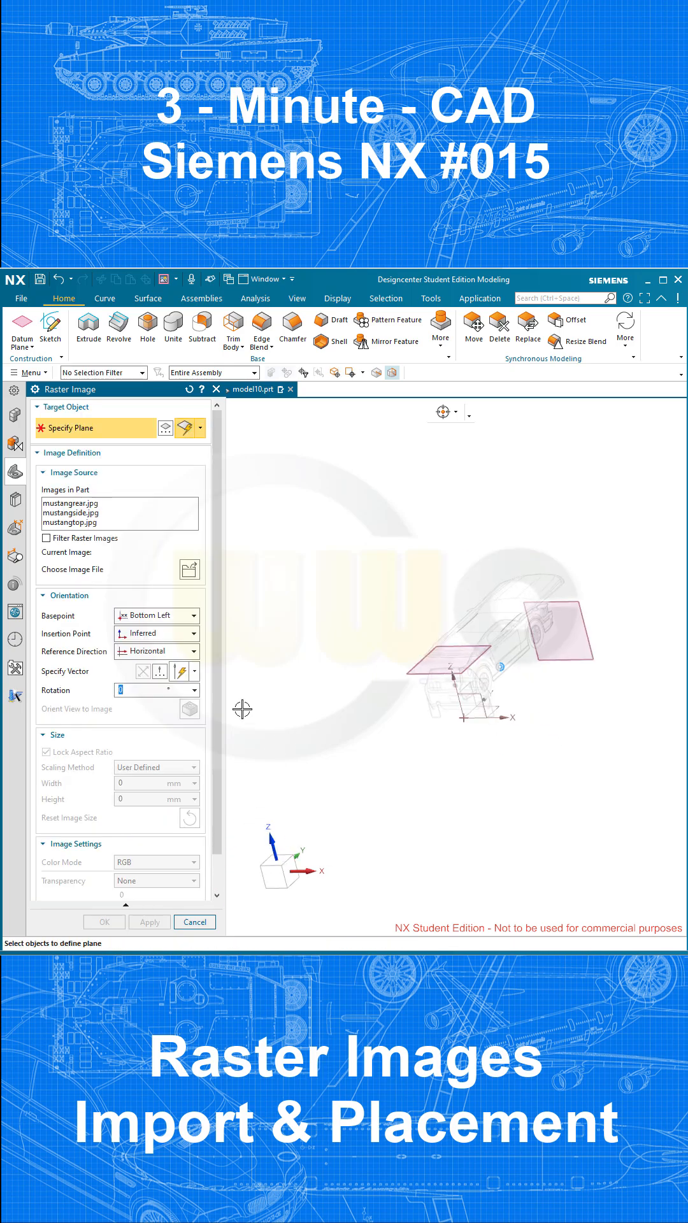
Place mustangfront.jpg on the vertical datum plane, 270°, bottom-centre anchored, 70% translucent
left_click(189, 569)
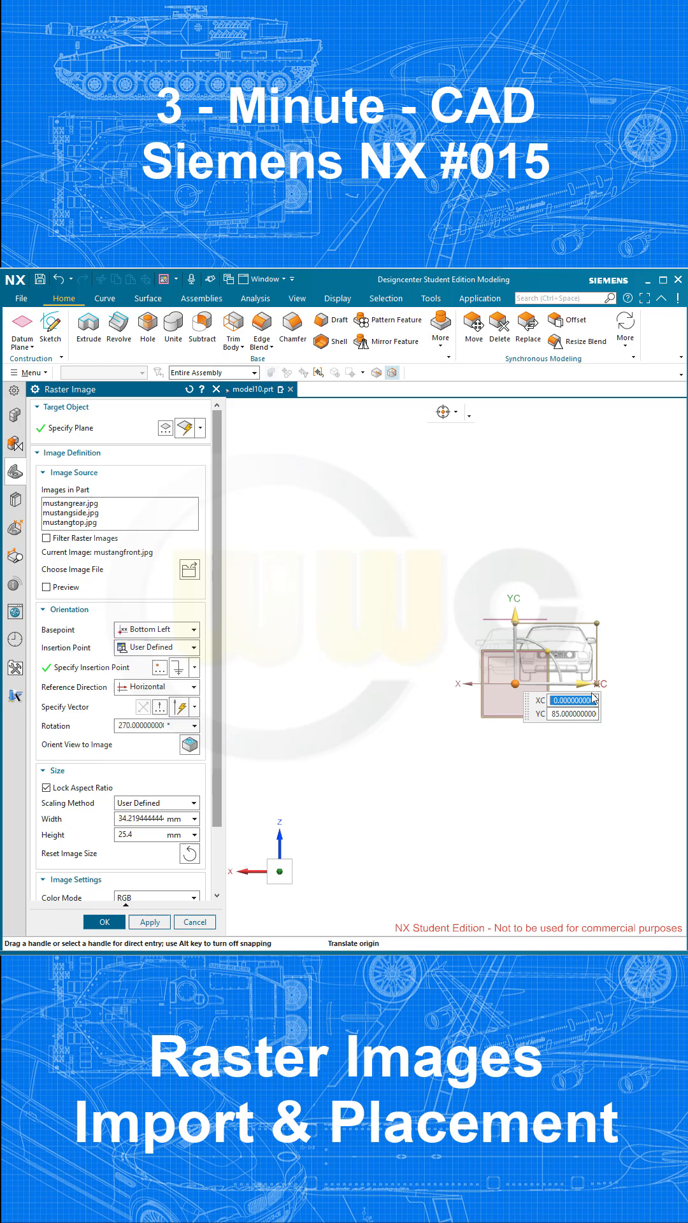
left_click(189, 630)
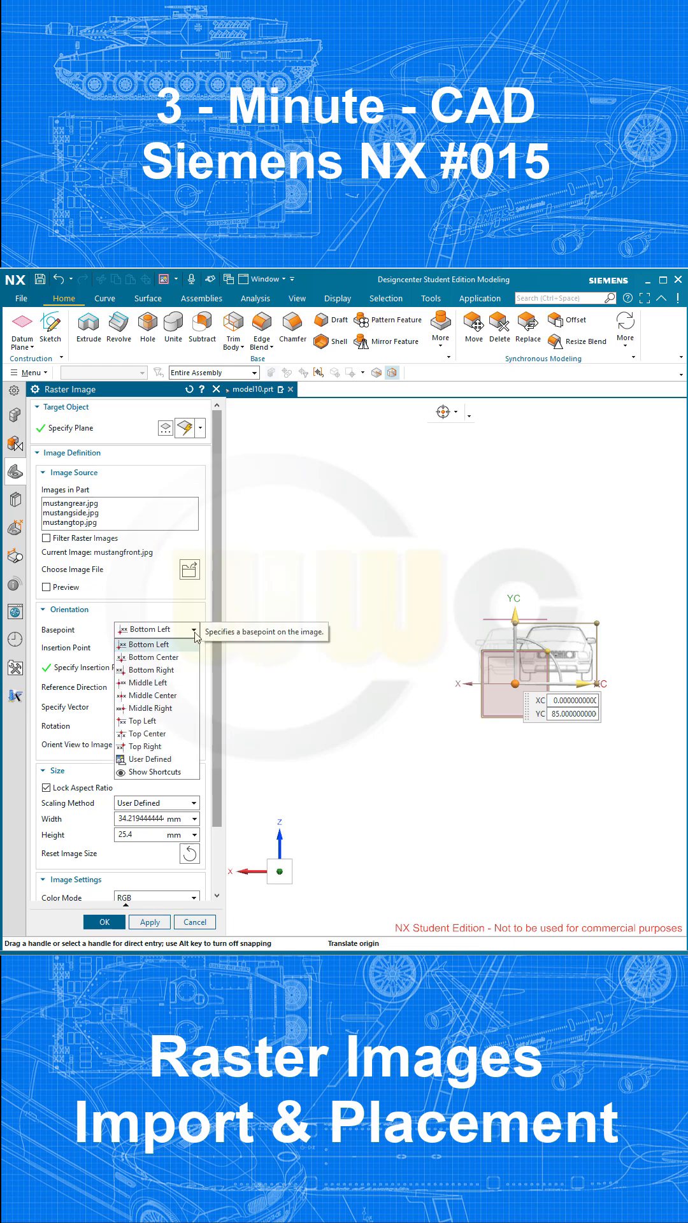
left_click(152, 657)
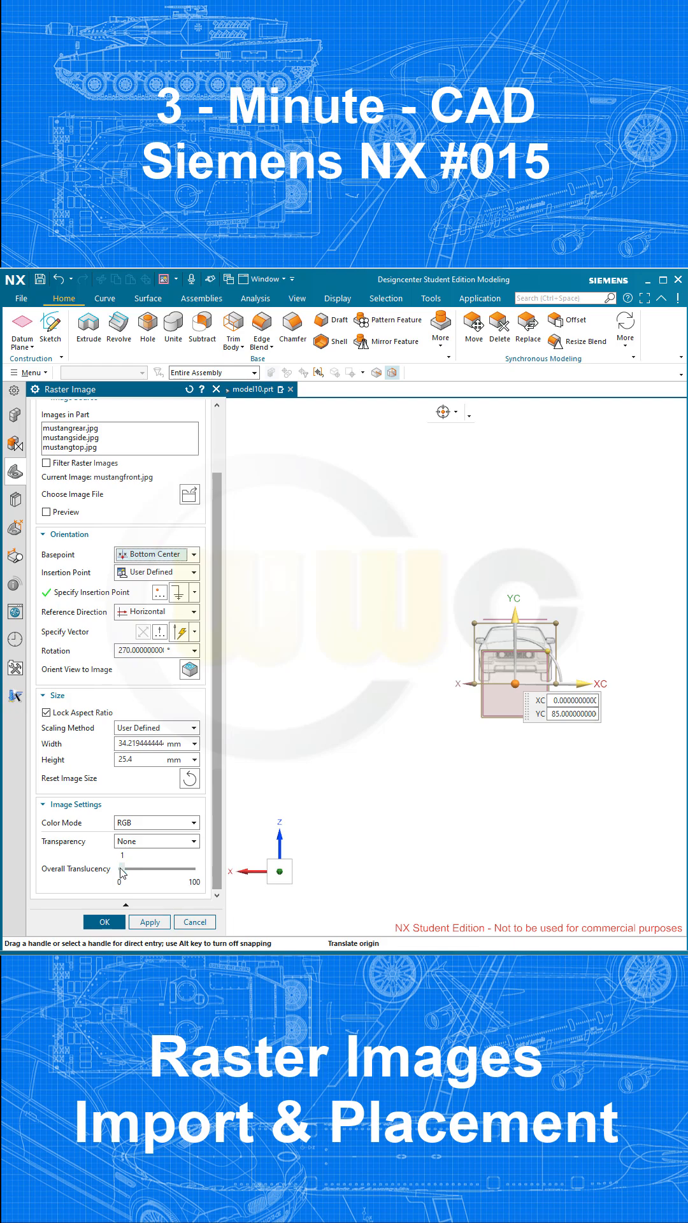
left_click_drag(119, 868, 165, 867)
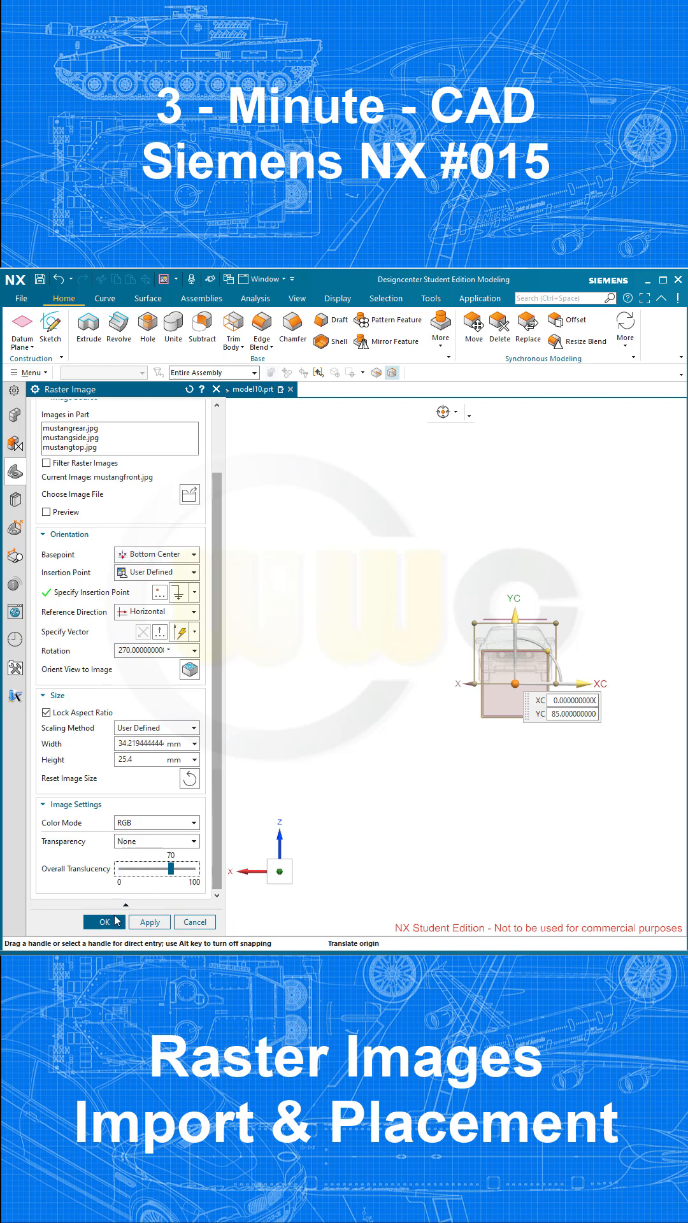
left_click(104, 922)
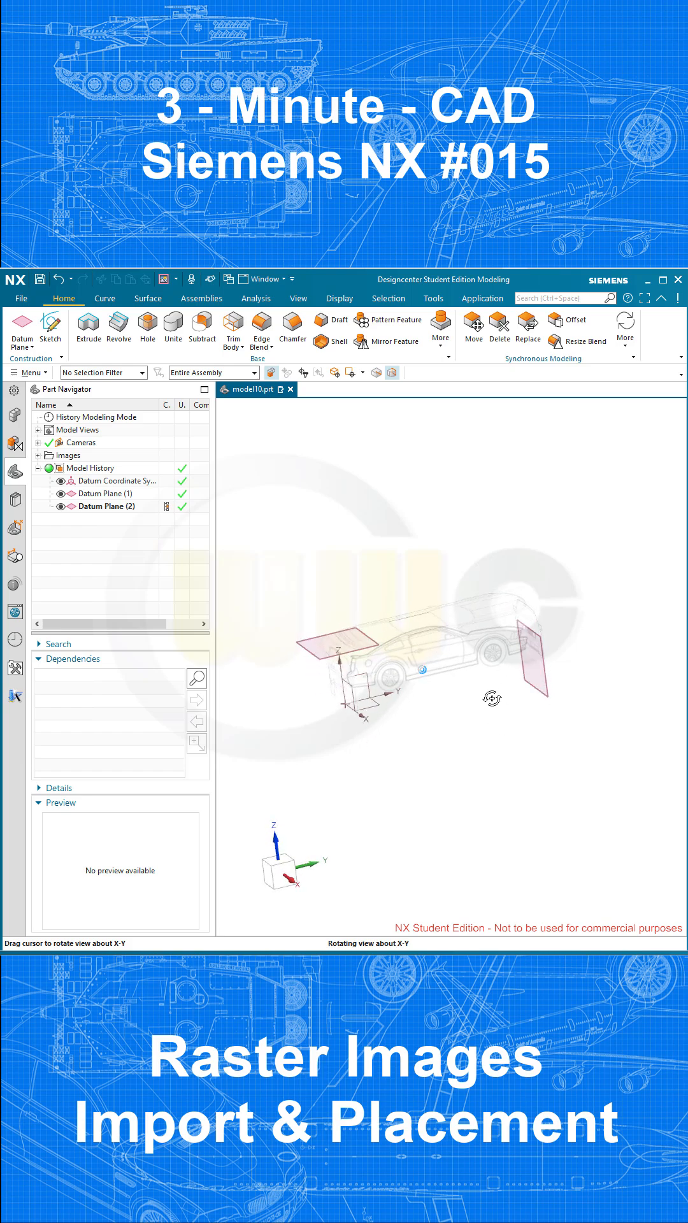
left_click_drag(493, 677, 538, 697)
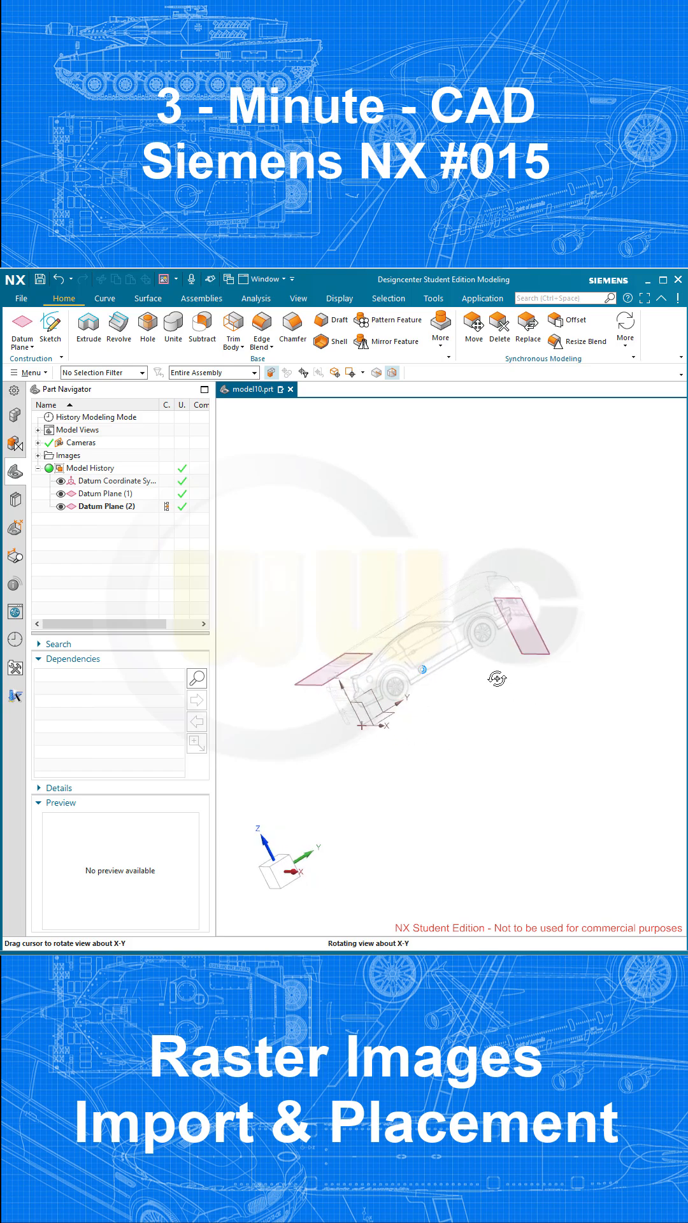
left_click_drag(497, 678, 487, 682)
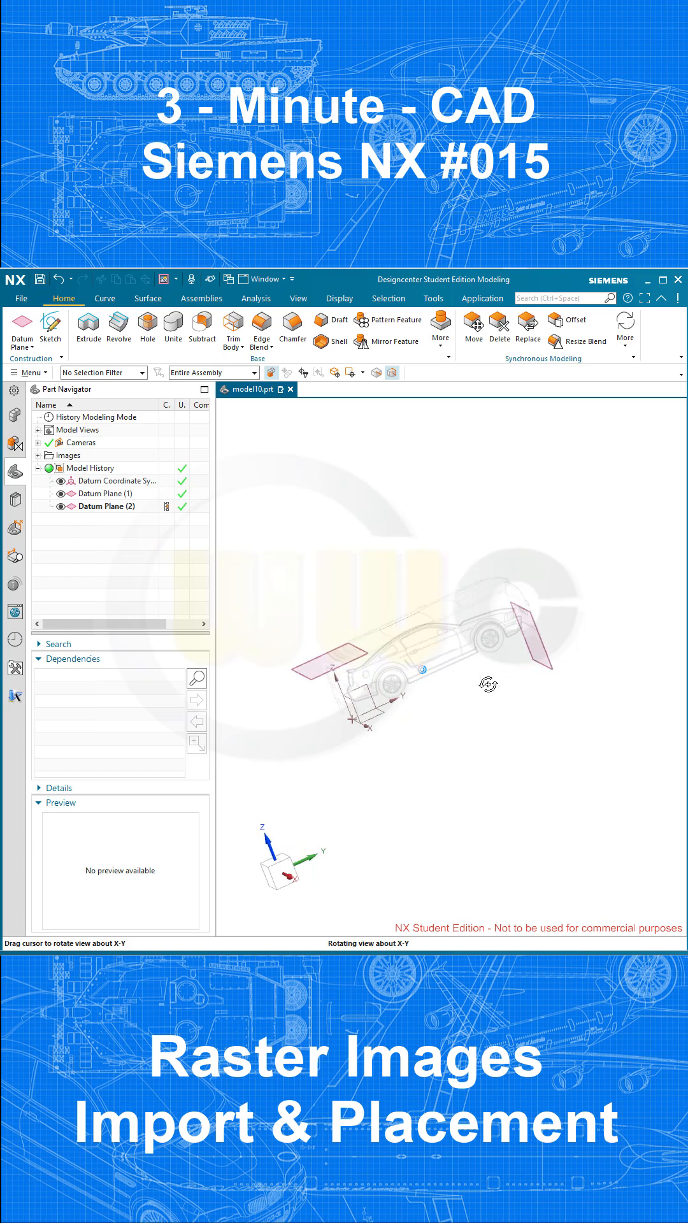